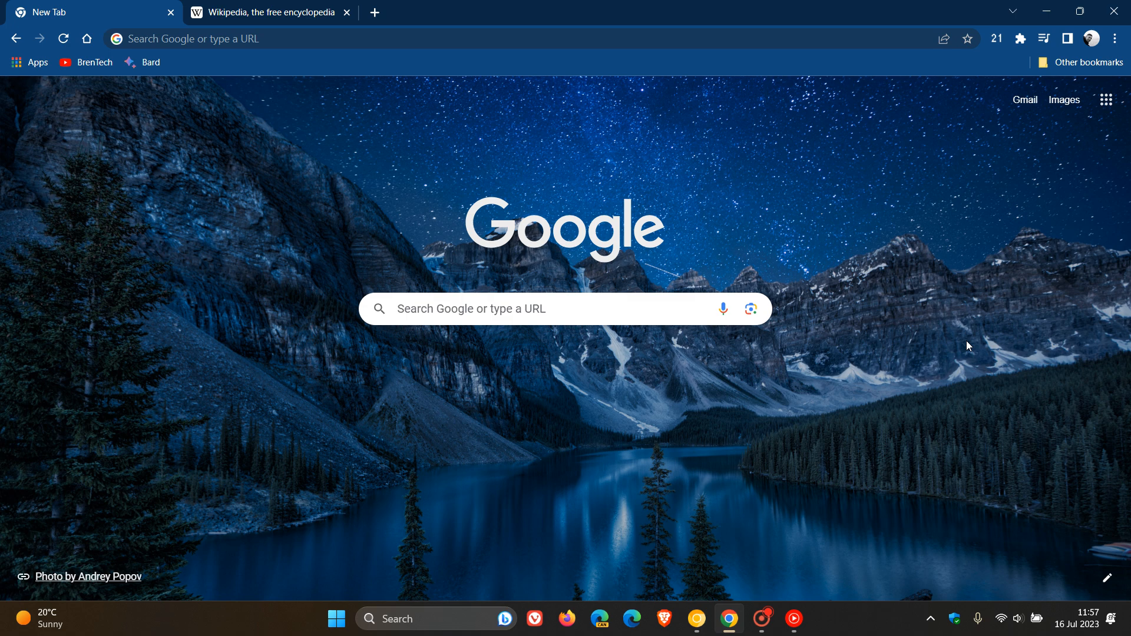
mouse_move(901, 248)
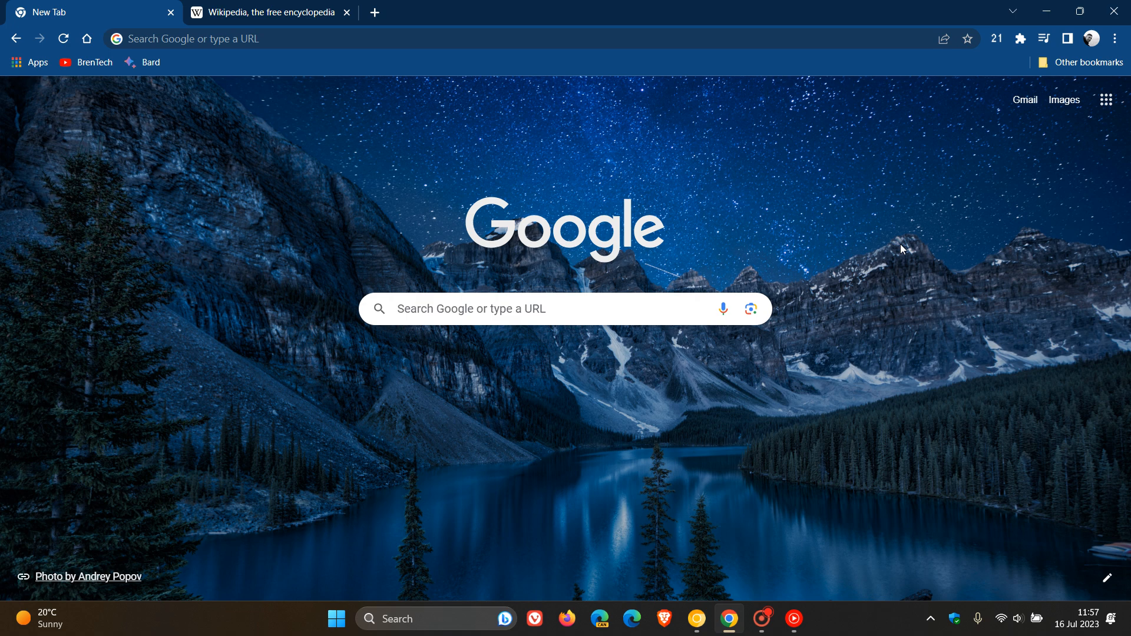
mouse_move(832, 251)
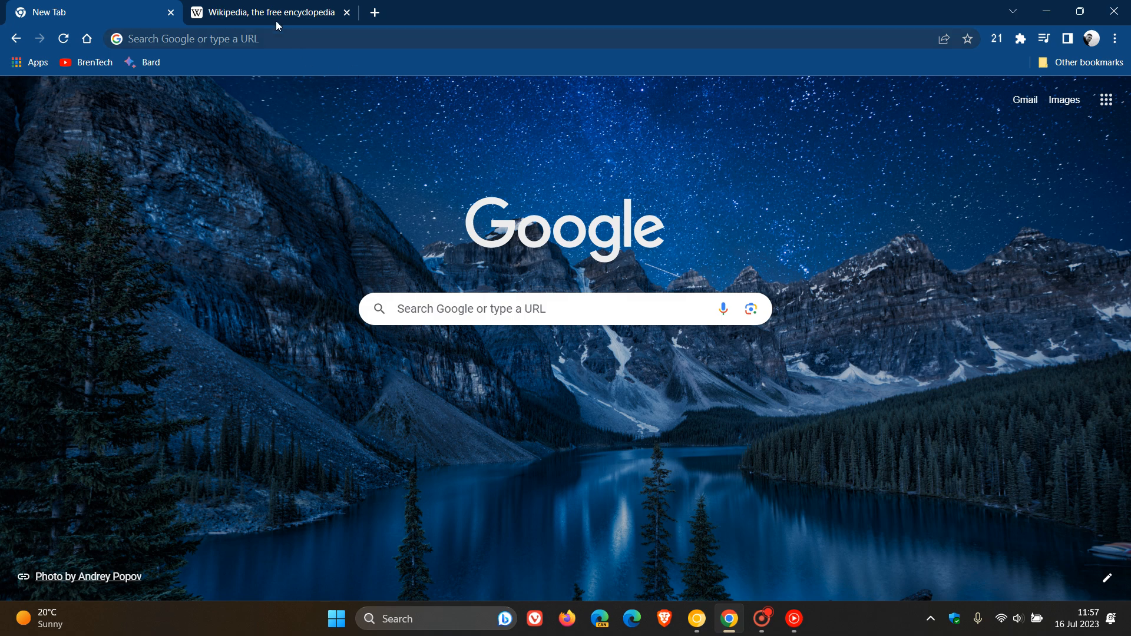
Step: On the Wikipedia tab, select 'several countries' in the featured article and open its context menu
left_click(274, 12)
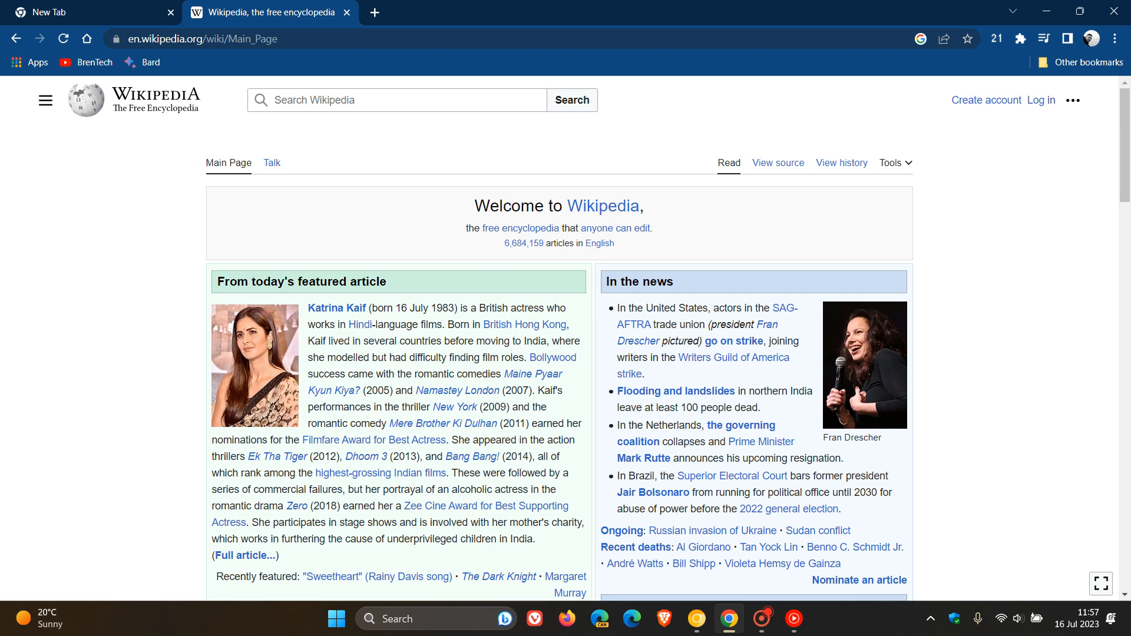
left_click_drag(363, 341, 405, 341)
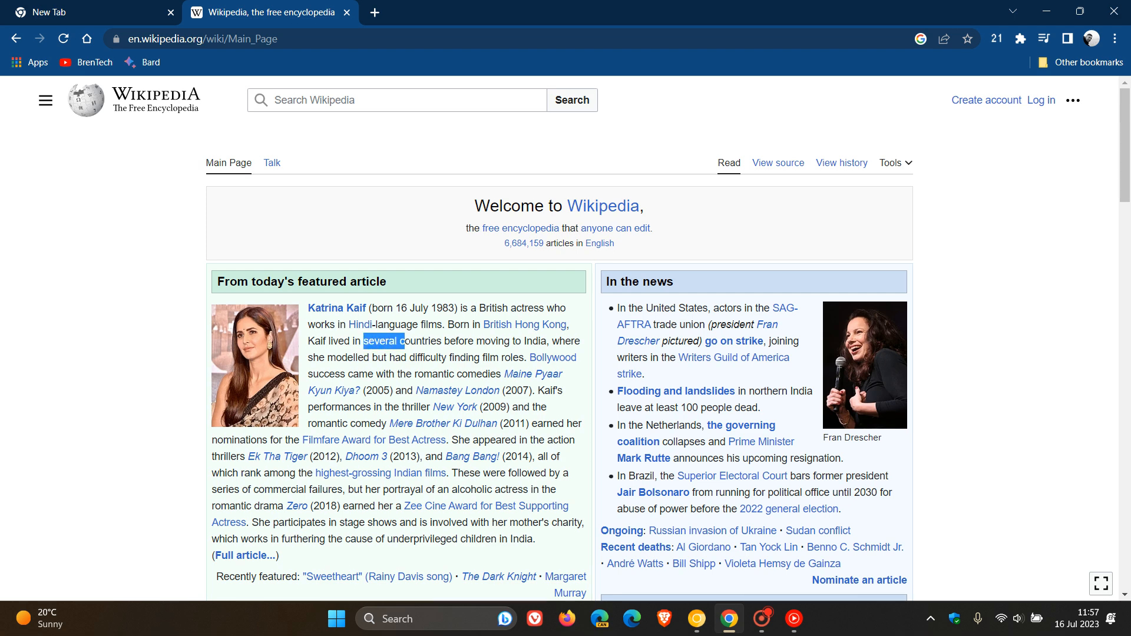
left_click_drag(364, 341, 440, 340)
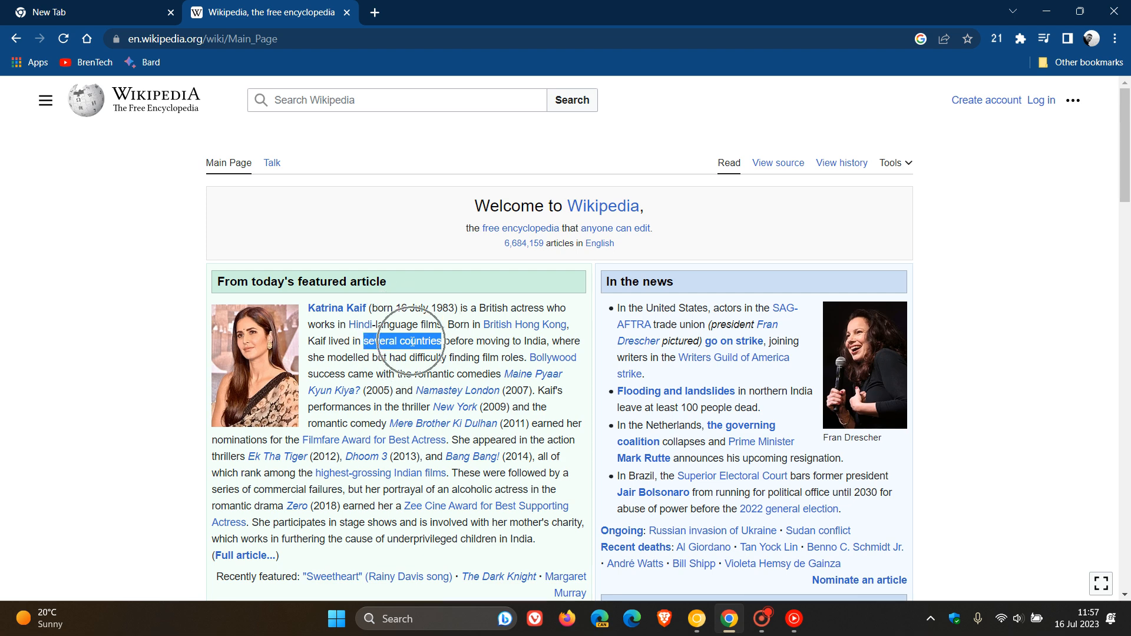
right_click(411, 341)
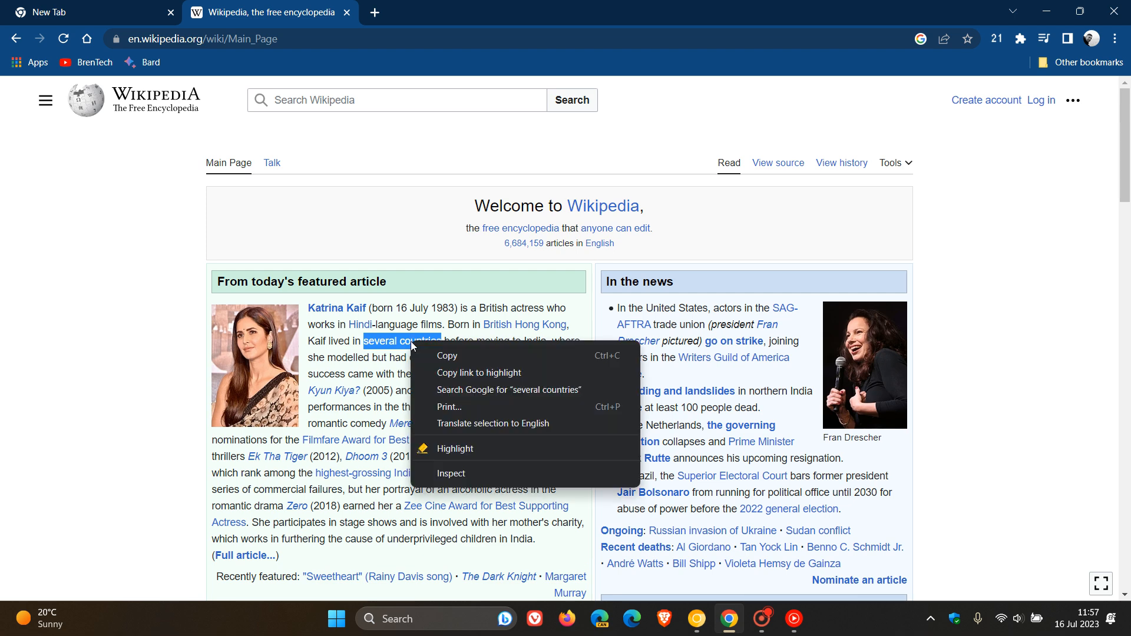
mouse_move(462, 363)
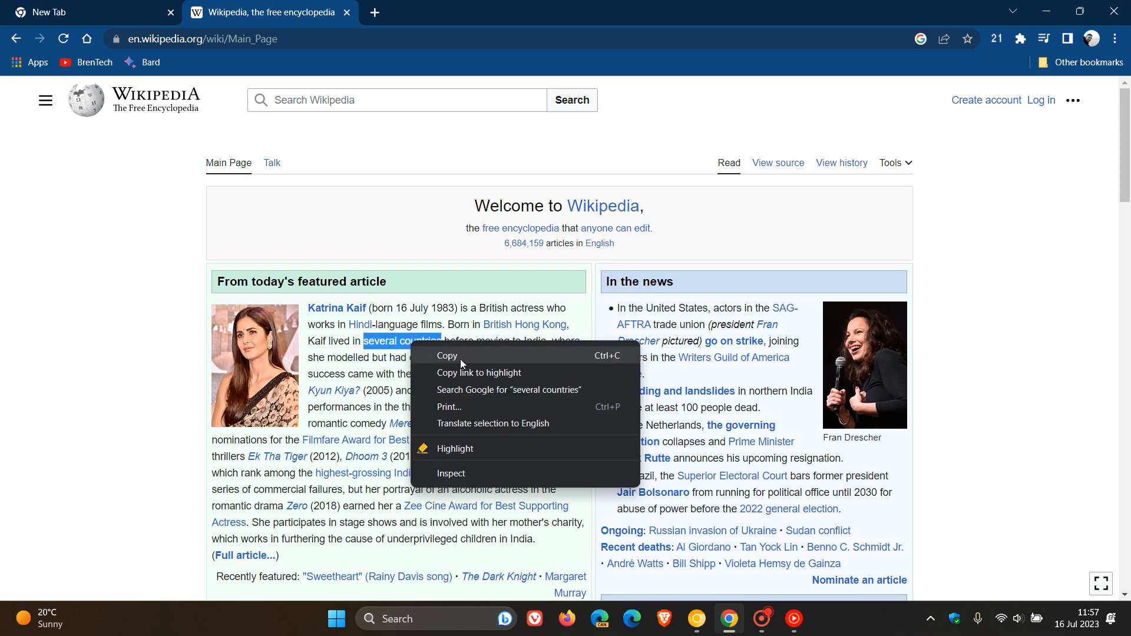
mouse_move(479, 396)
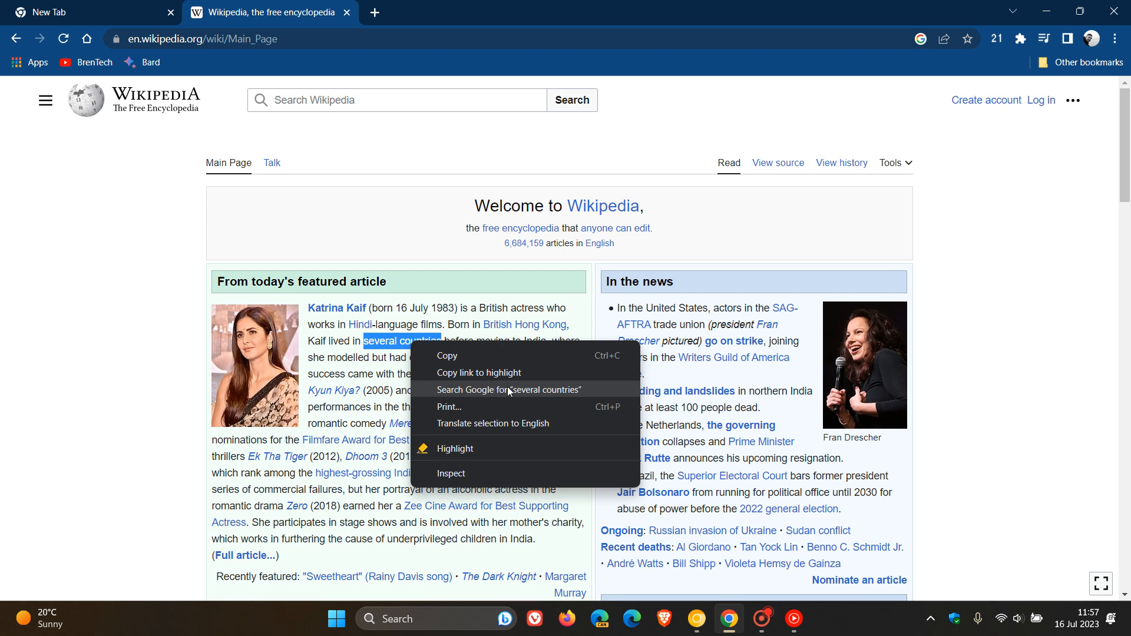
mouse_move(497, 395)
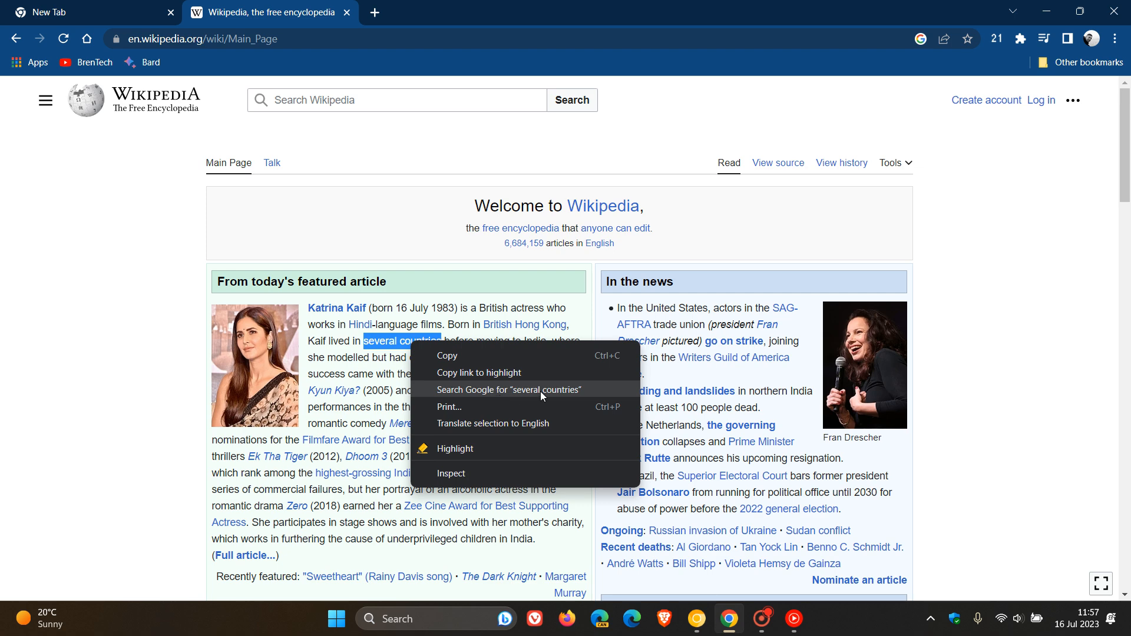
Step: Choose 'Search Google for "several countries"' from the context menu
left_click(508, 390)
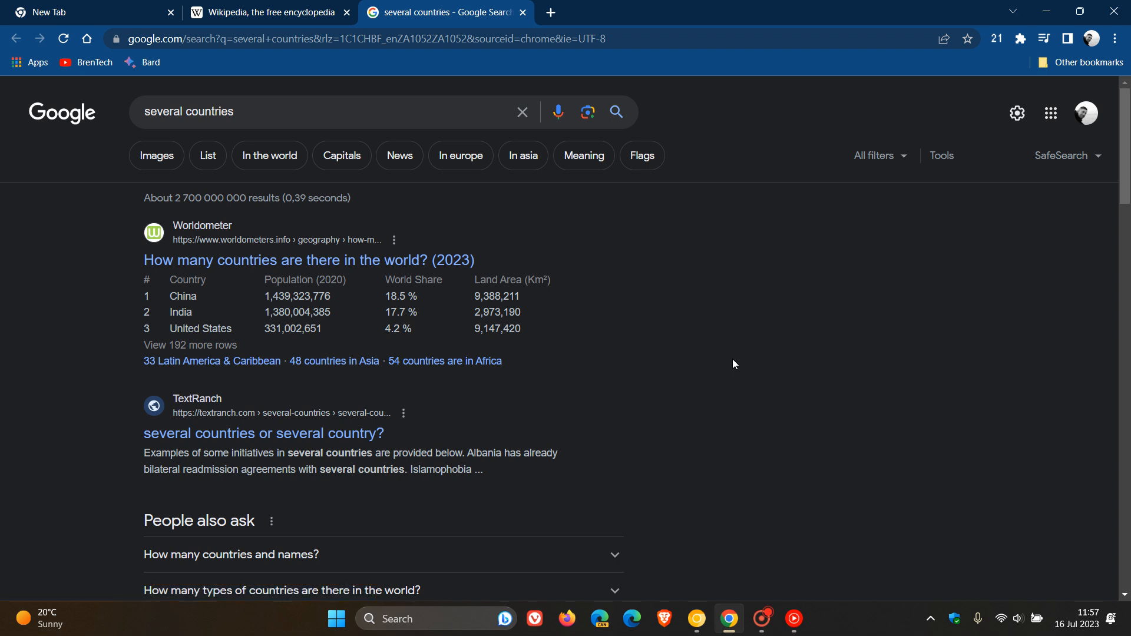
Step: Bring the Chrome Canary window with its New Tab page to the front
left_click(526, 12)
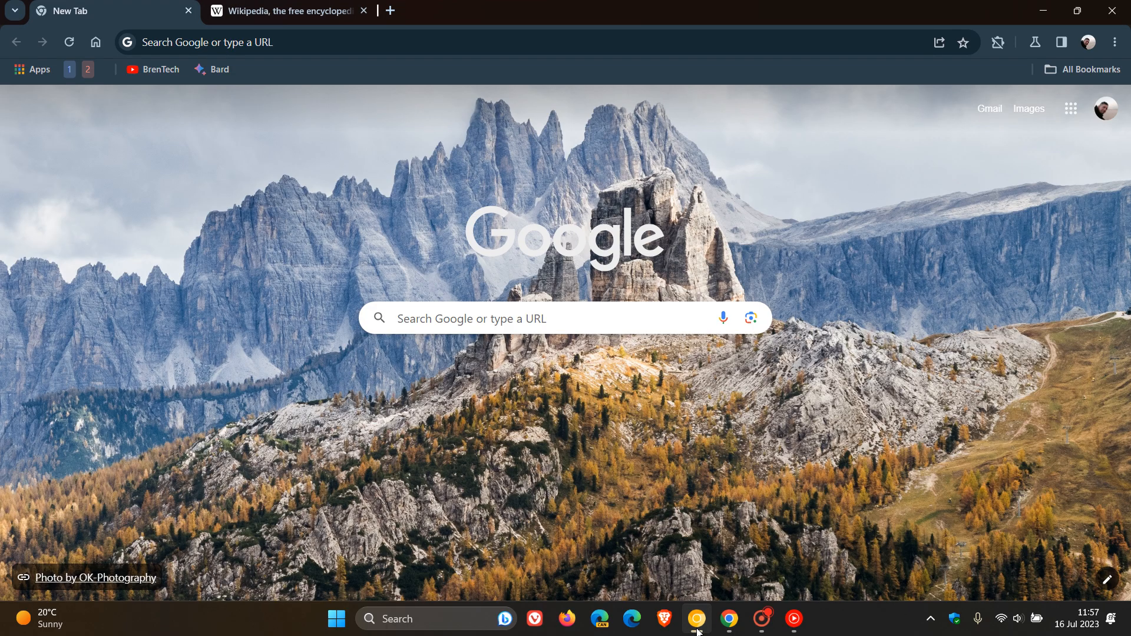
mouse_move(818, 229)
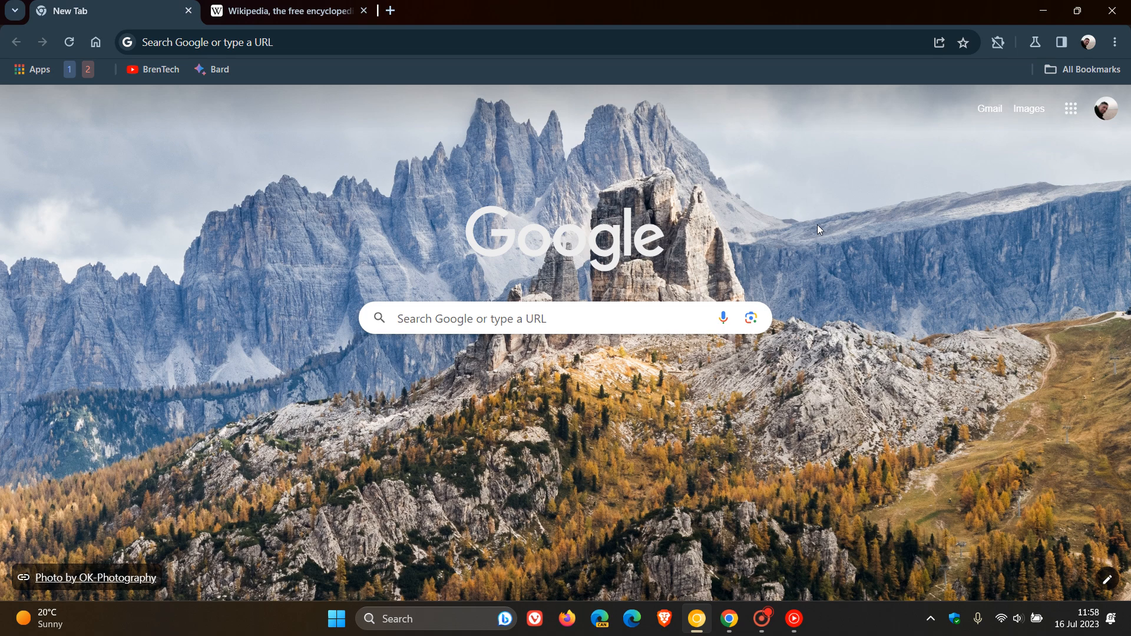
mouse_move(796, 219)
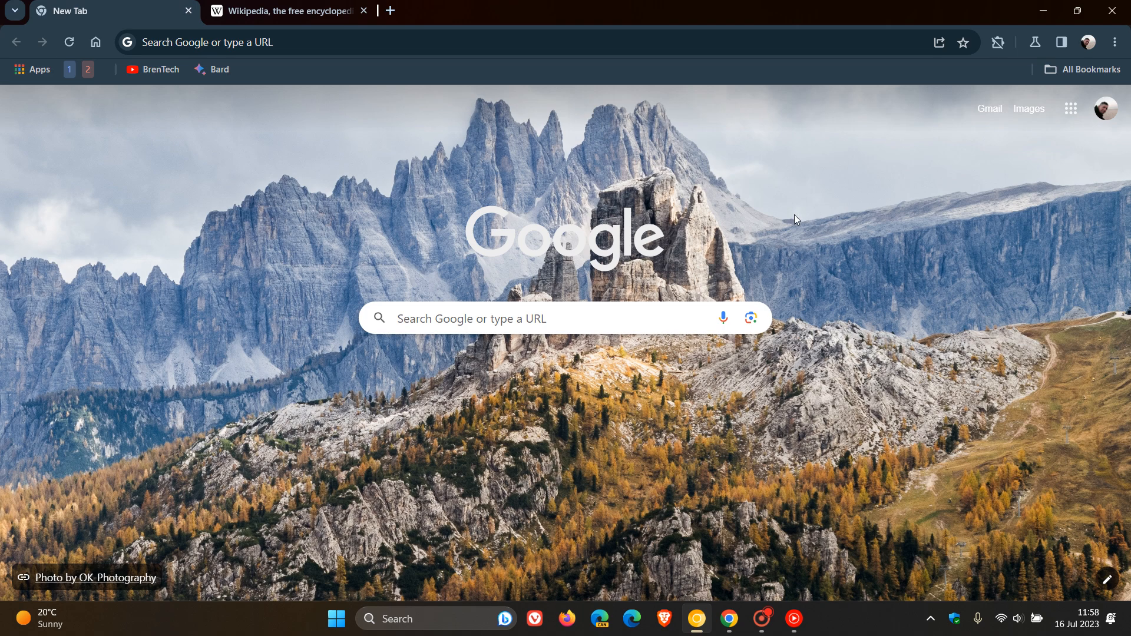
Step: In the Wikipedia tab, scroll down and open the context menu on 'several countries'
left_click(286, 10)
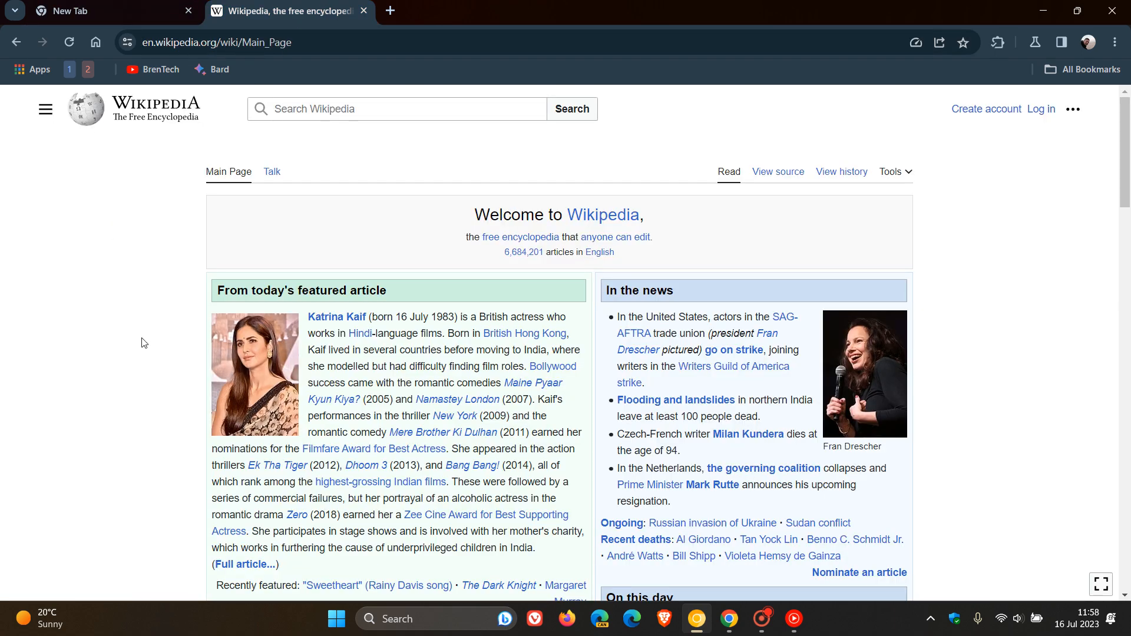
scroll("down", 3)
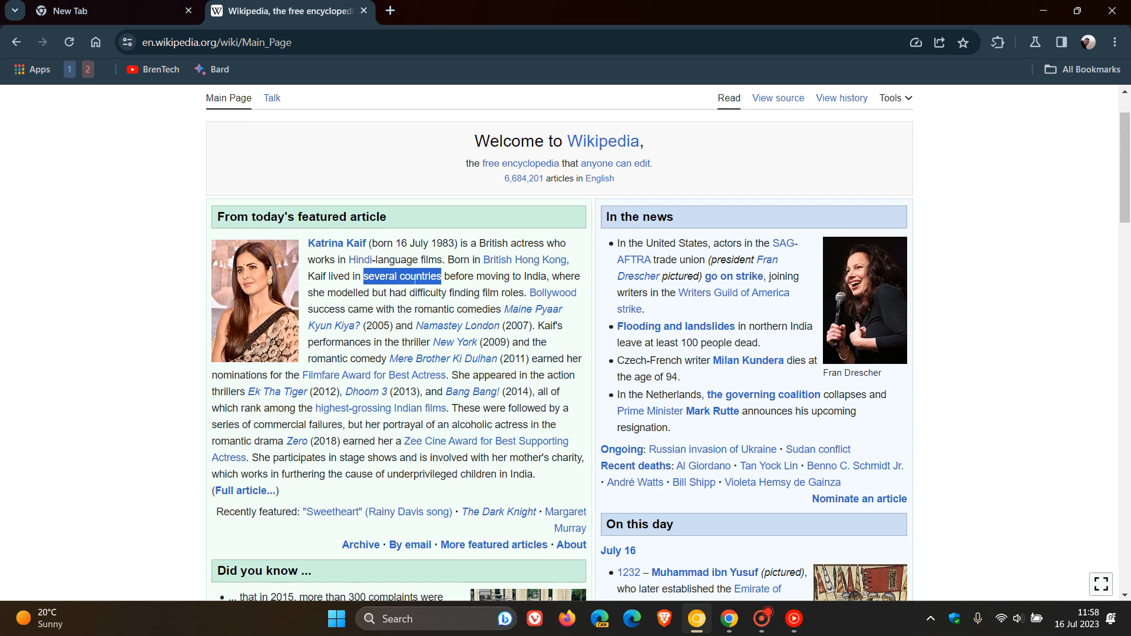
right_click(404, 276)
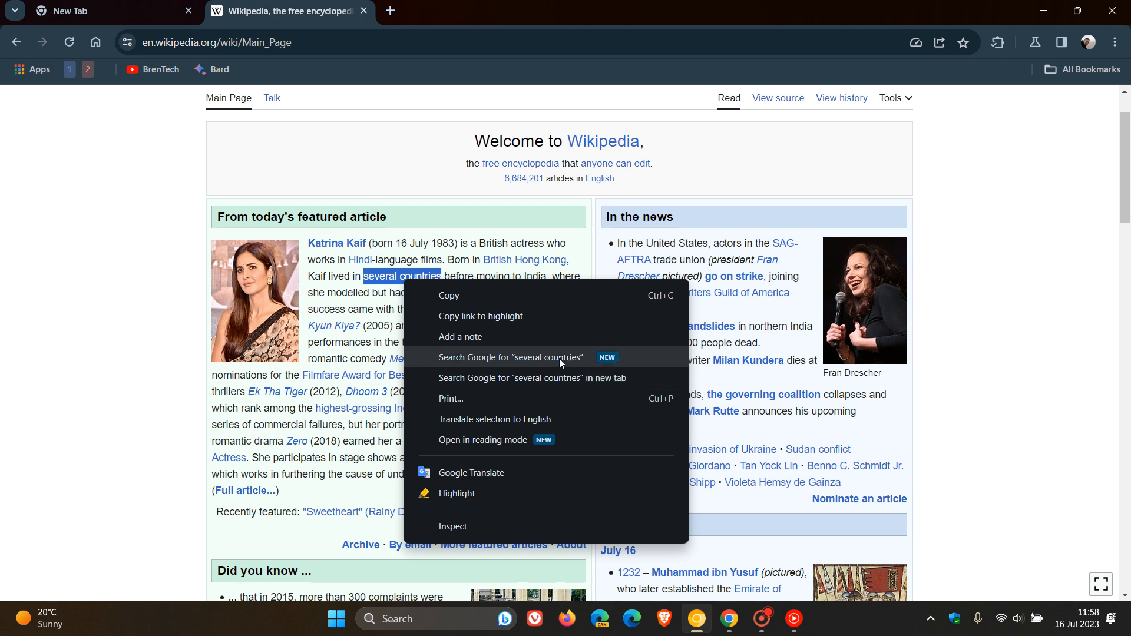
mouse_move(548, 365)
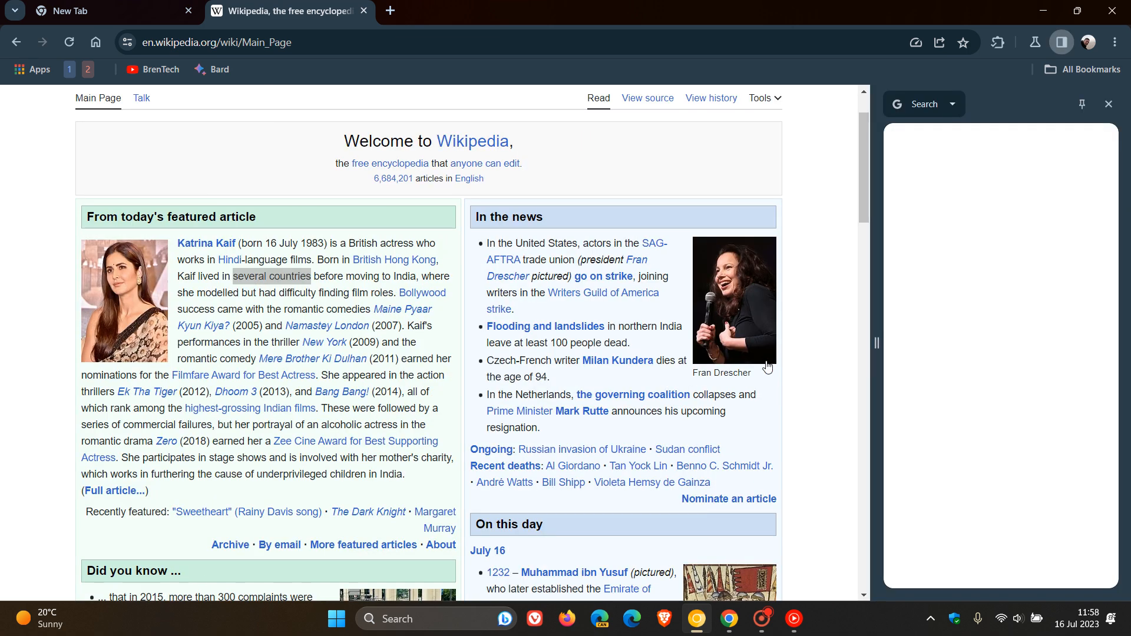
Step: Search Google for 'several countries' in a new tab via the context menu
type("several countries")
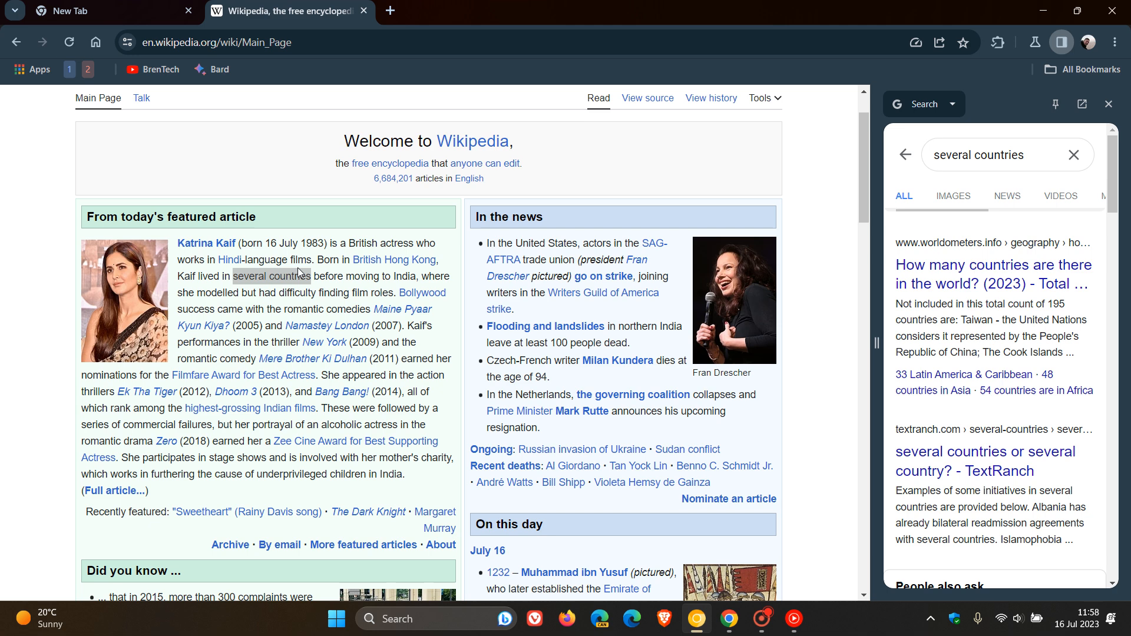
right_click(274, 276)
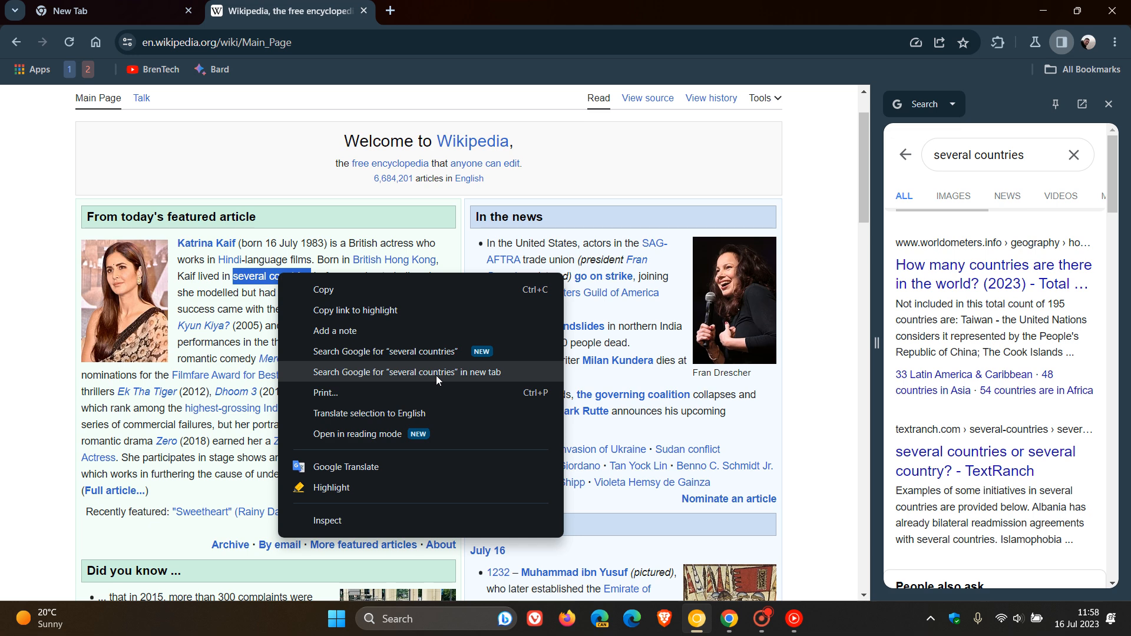
left_click(396, 372)
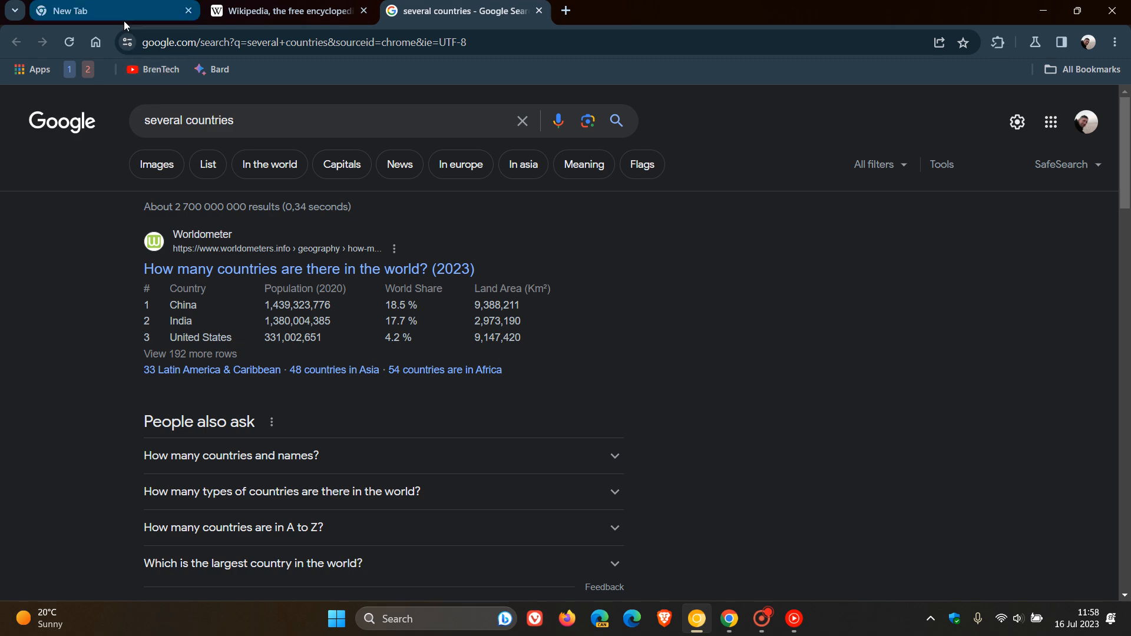
Step: Visit the blank New Tab page, then go to the Wikipedia tab
left_click(94, 9)
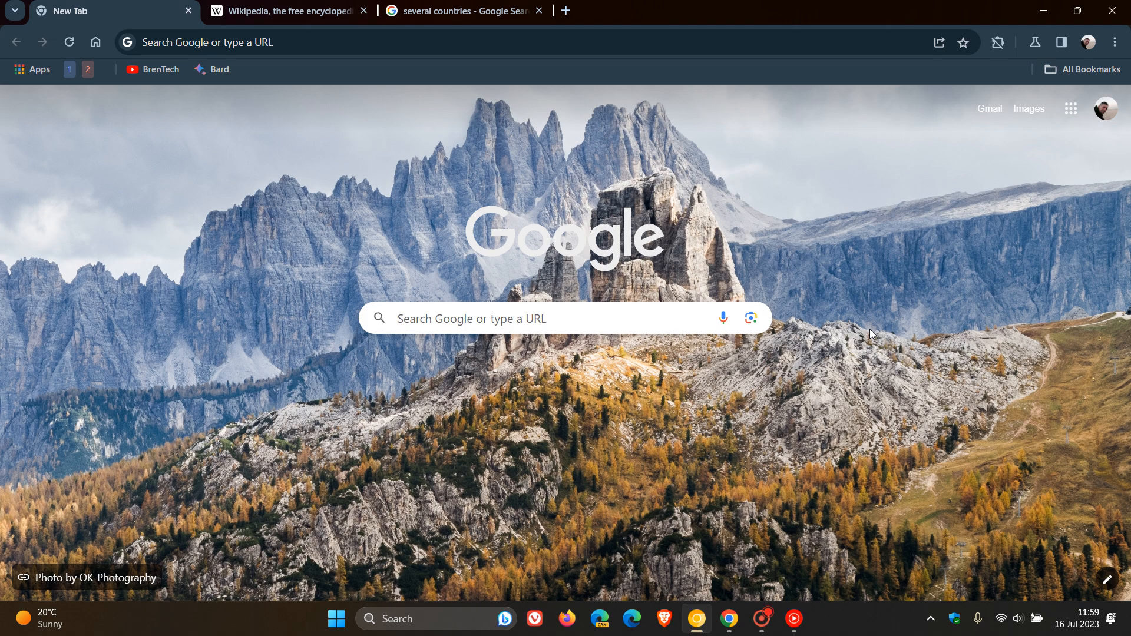
mouse_move(927, 260)
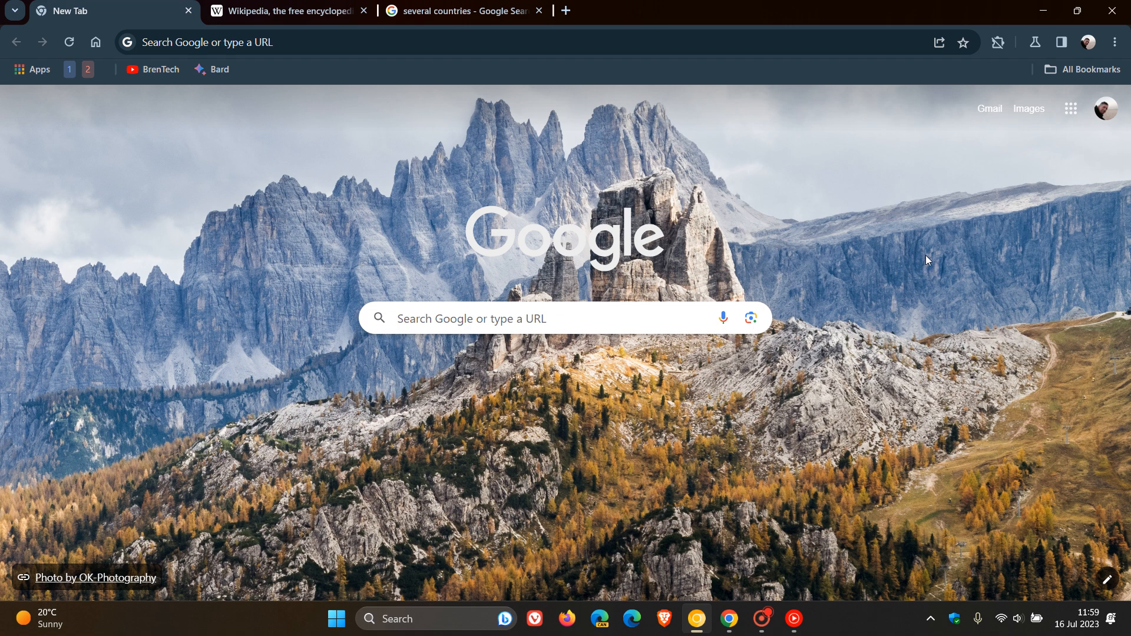
left_click(288, 10)
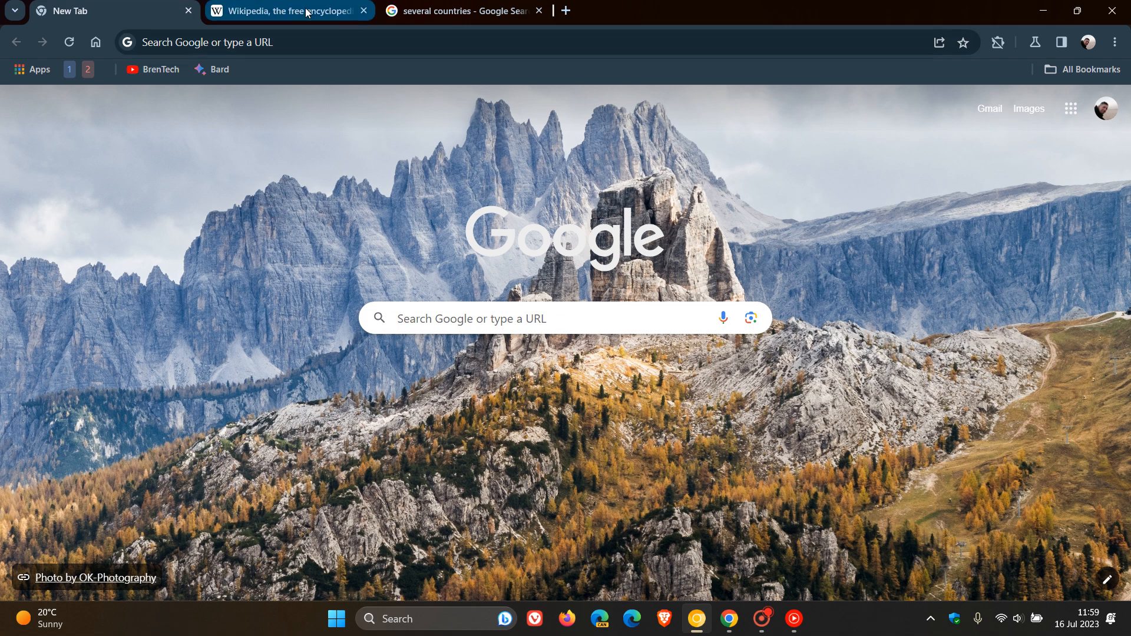
Step: Open the context menu on the selected 'several countries' on Wikipedia
right_click(280, 276)
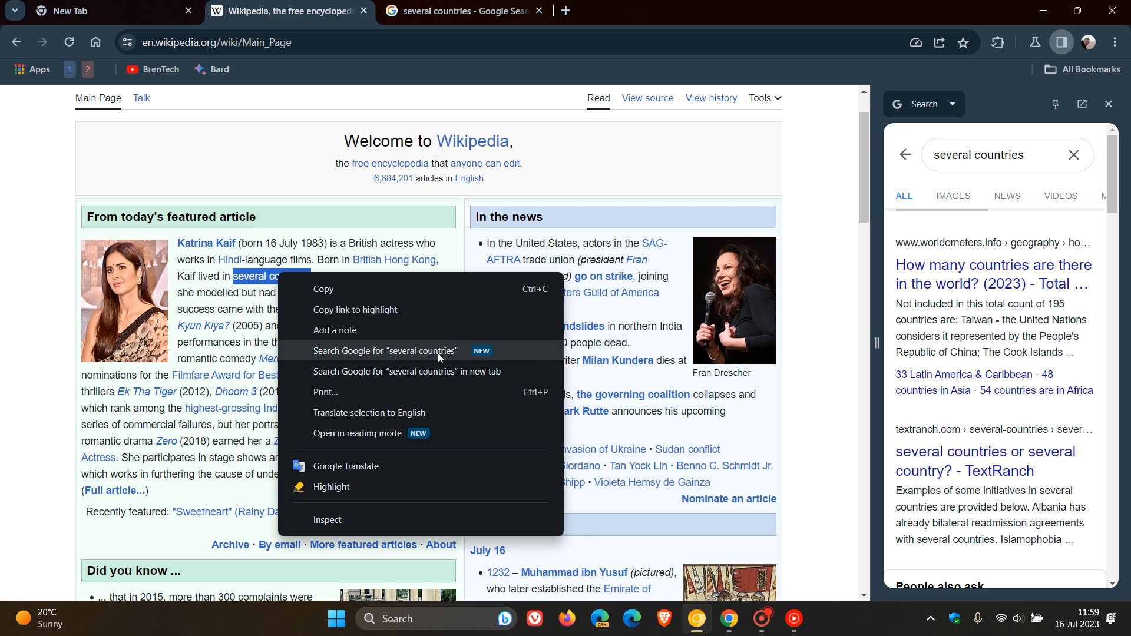
mouse_move(488, 374)
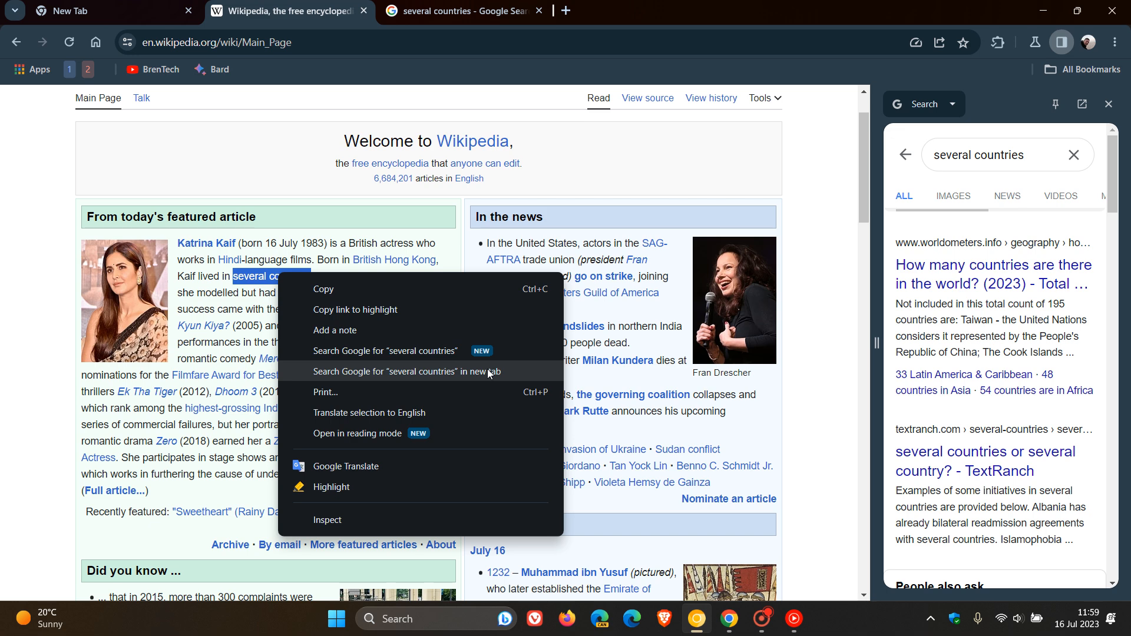